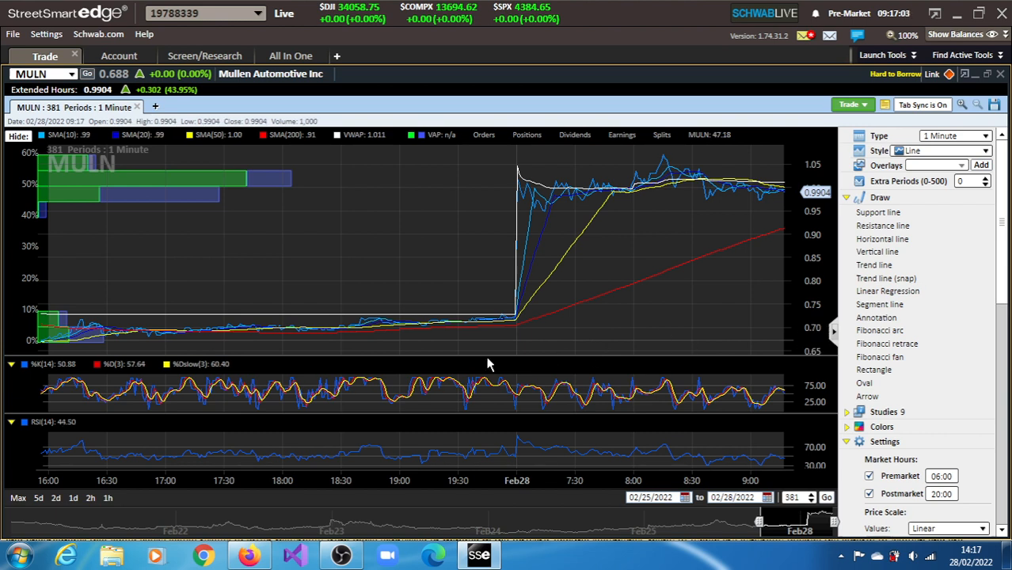
pyautogui.moveTo(241, 409)
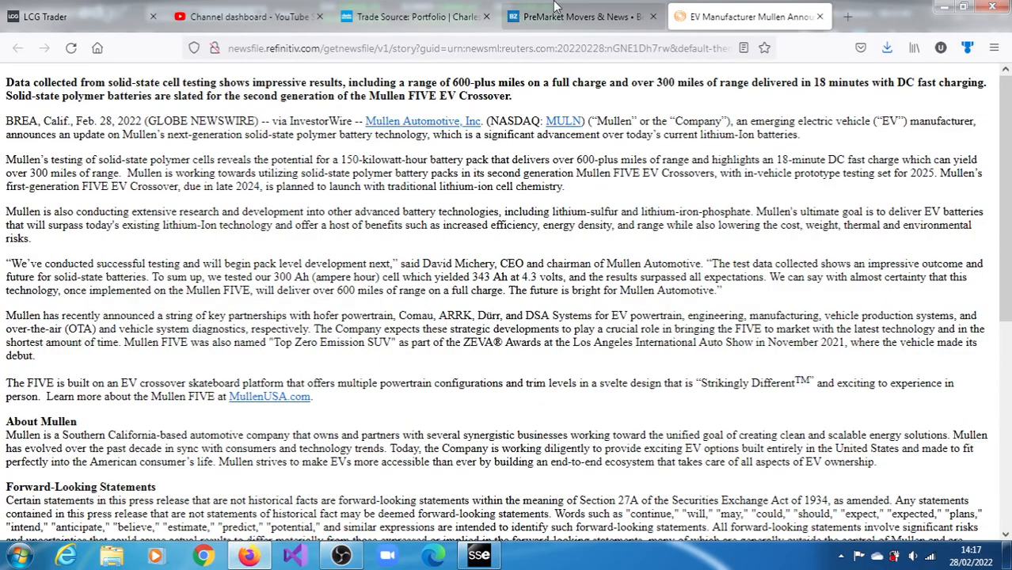
# - From the Trade Source markets overview, scroll the symbol strip and open MULN's quote page
pyautogui.click(416, 16)
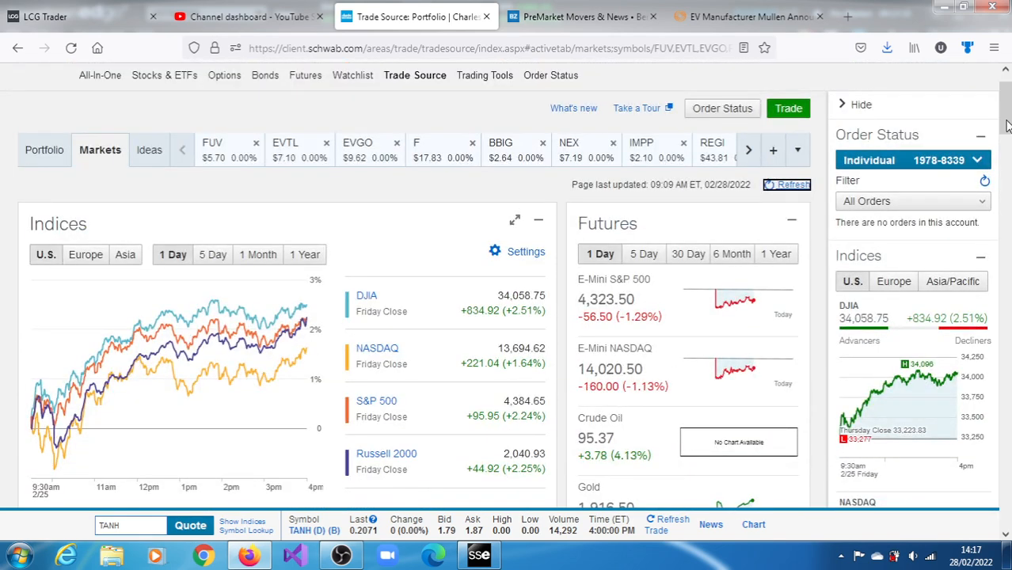
pyautogui.click(748, 150)
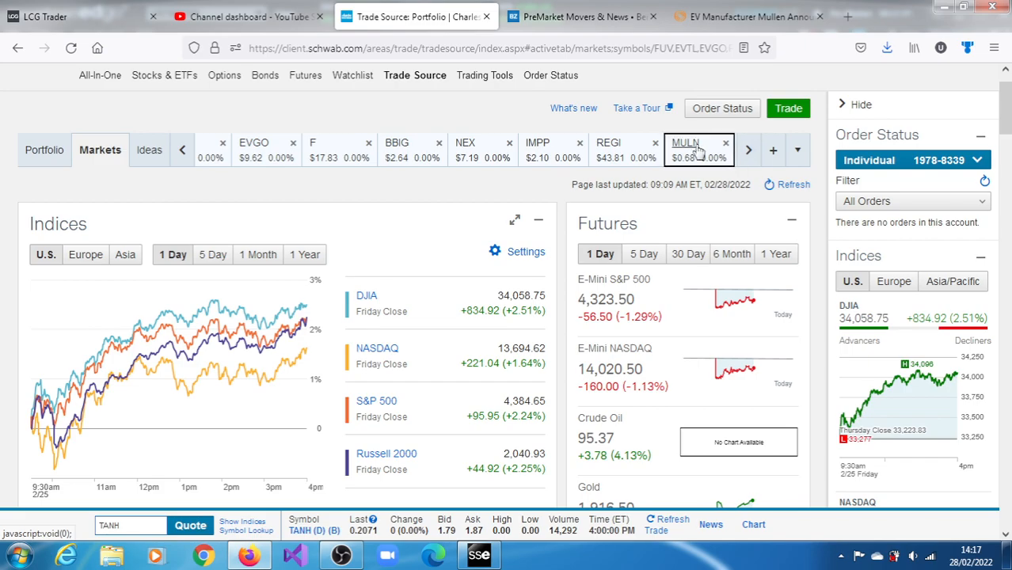
pyautogui.click(478, 555)
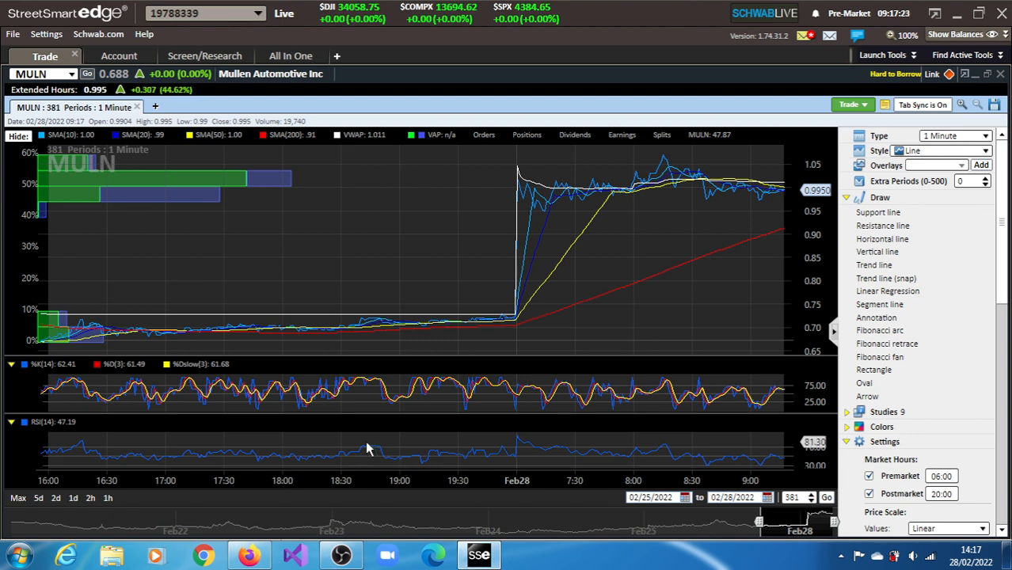
pyautogui.moveTo(255, 369)
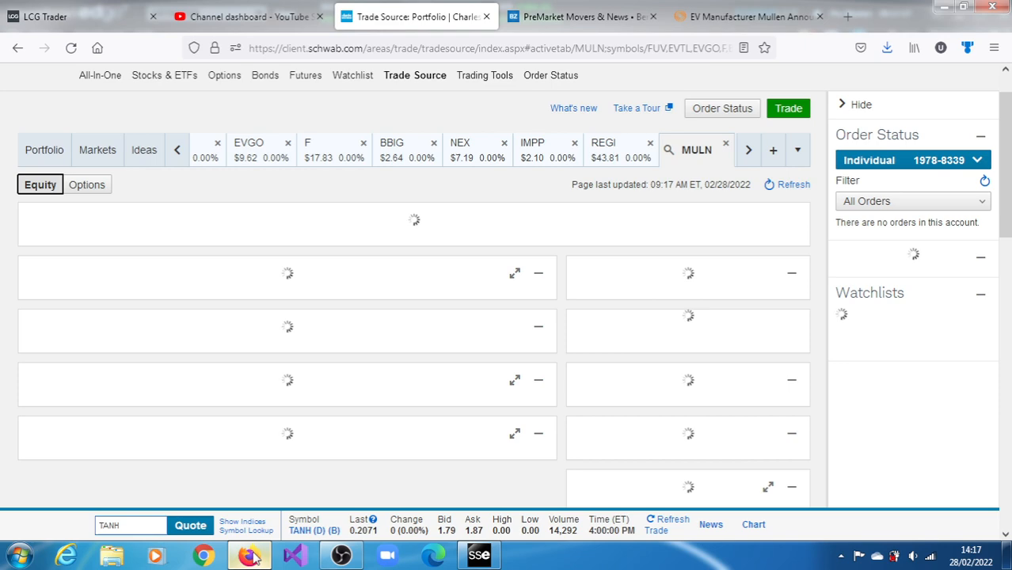
# - Return to the EV Manufacturer Mullen solid-state battery press release tab
pyautogui.click(745, 16)
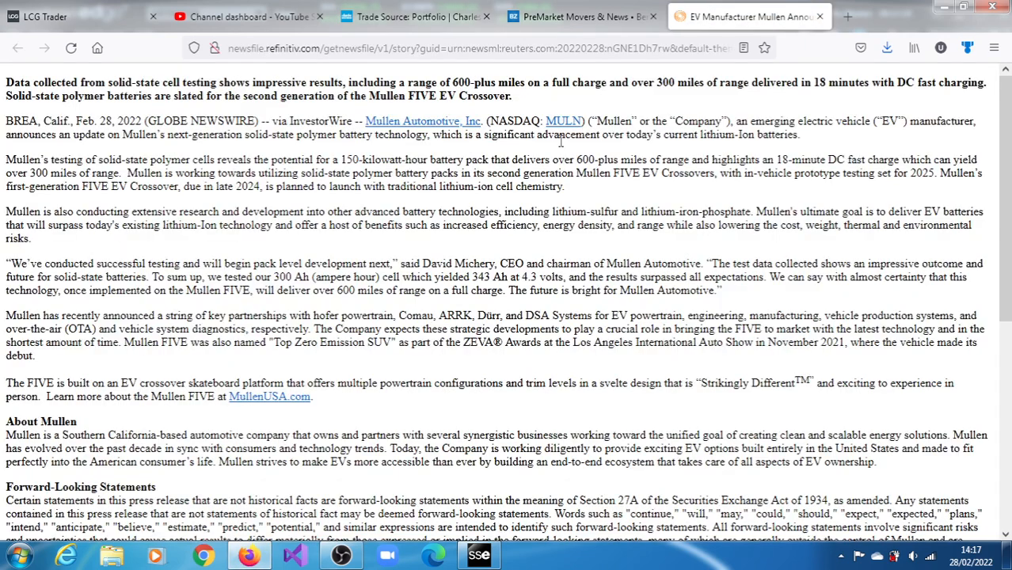
pyautogui.moveTo(545, 204)
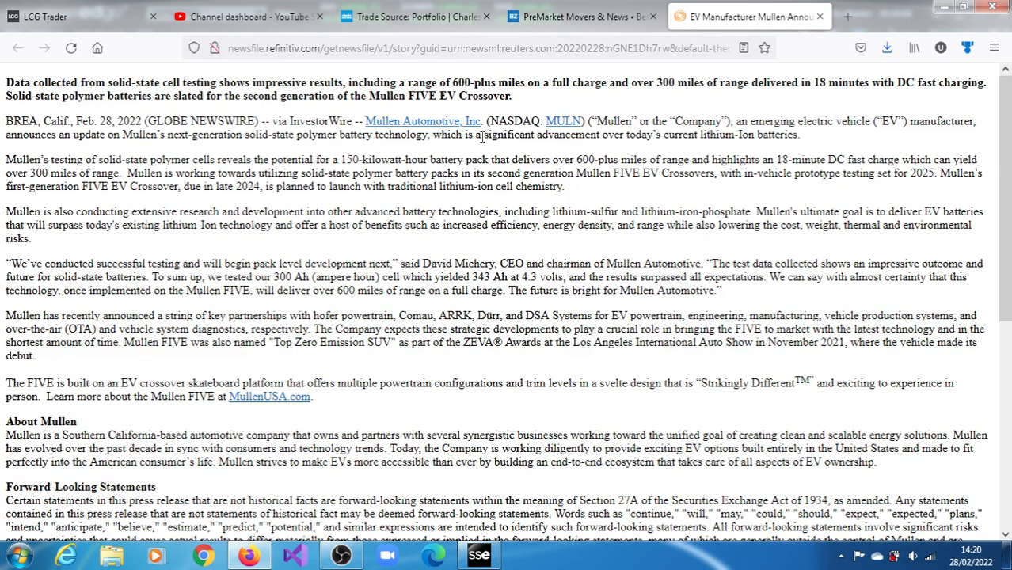
pyautogui.moveTo(484, 158)
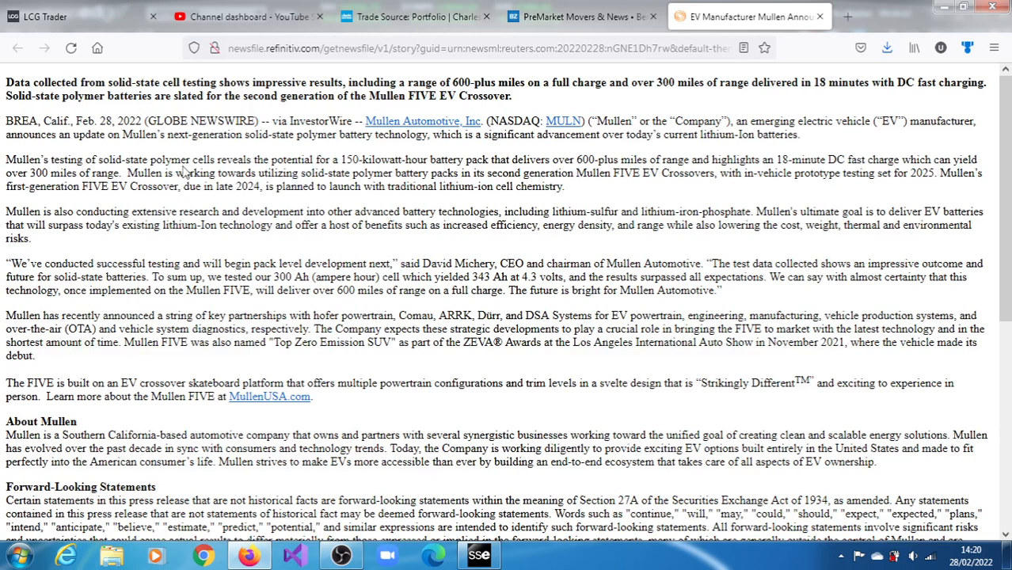
pyautogui.moveTo(154, 173)
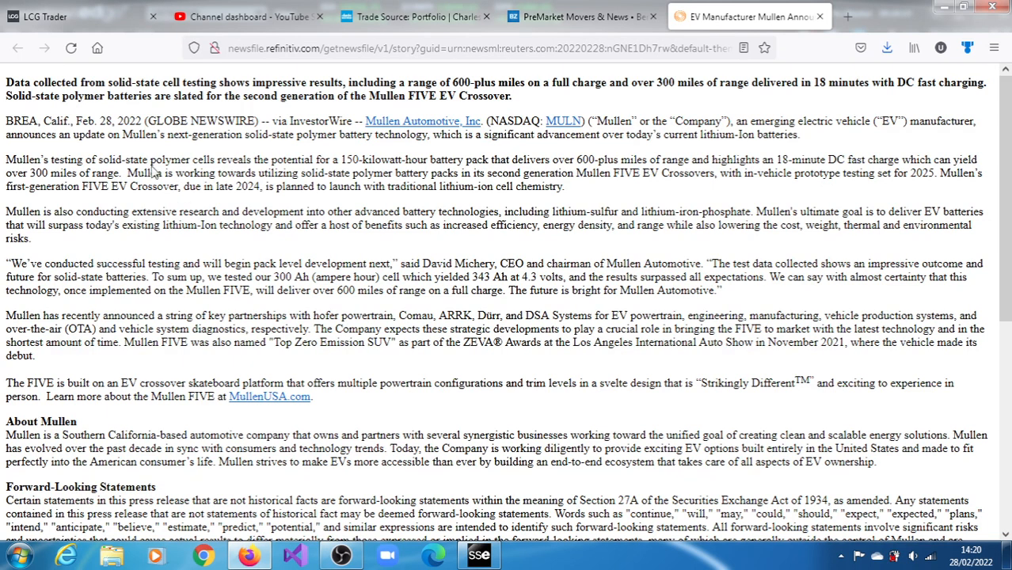
pyautogui.moveTo(151, 166)
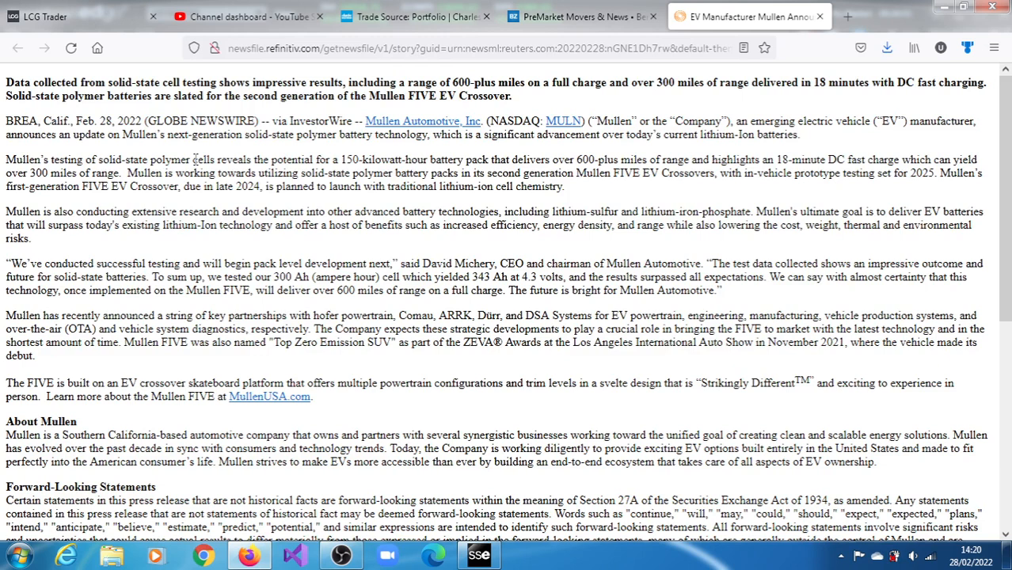
pyautogui.moveTo(325, 338)
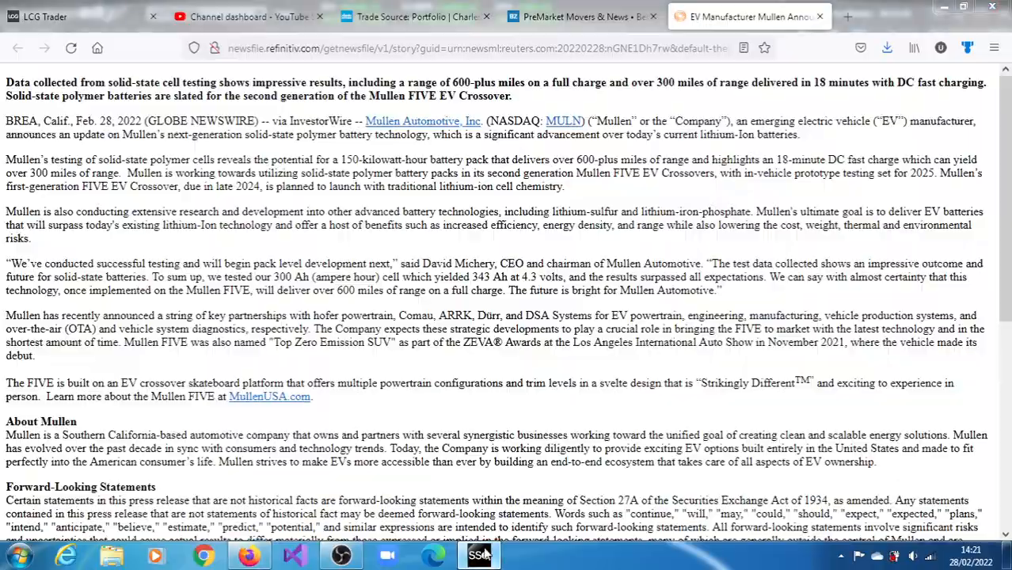
# - Bring the MULN 1-minute chart to the front and select the ticker symbol box
pyautogui.click(478, 554)
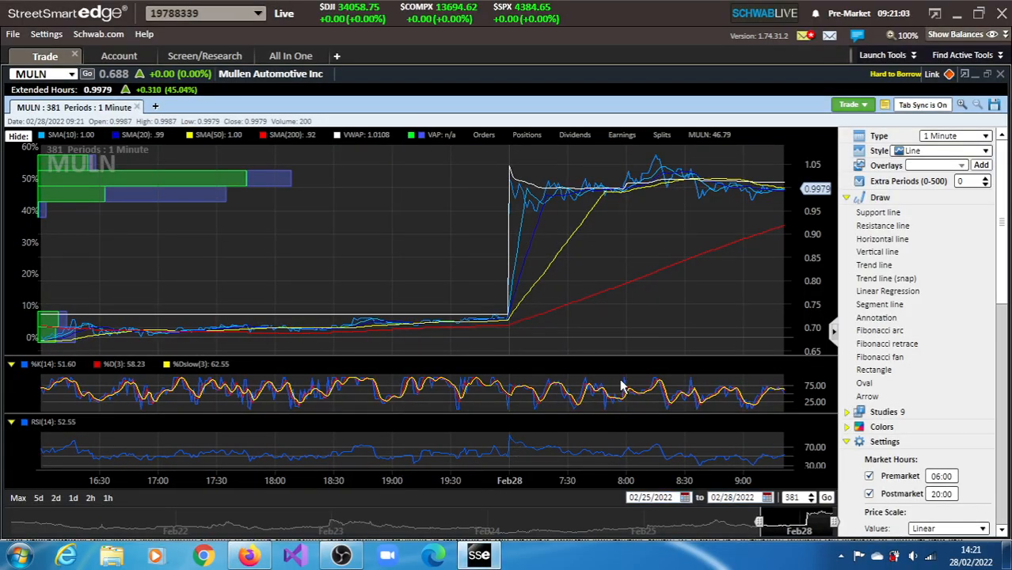
pyautogui.moveTo(652, 166)
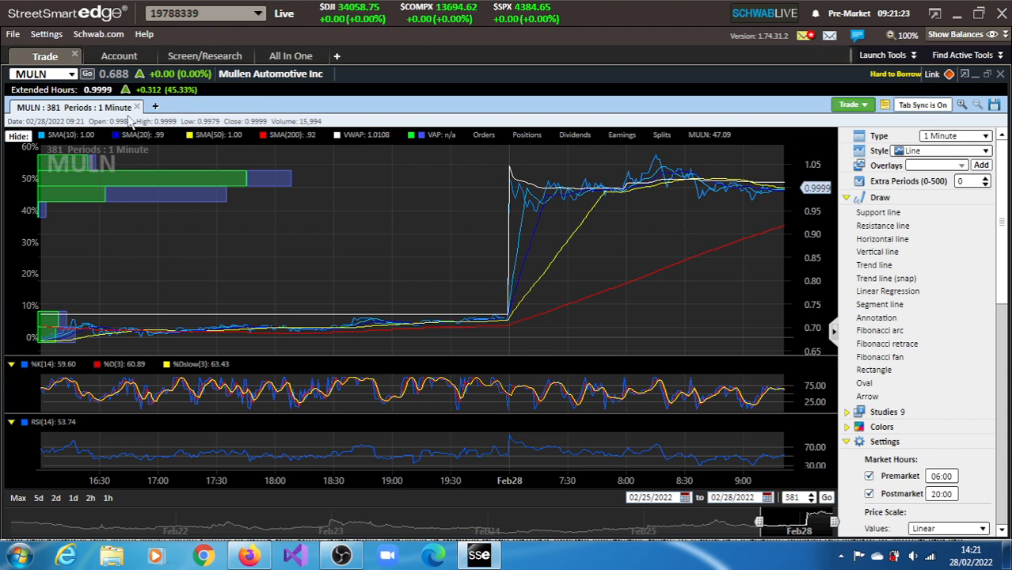
pyautogui.click(36, 73)
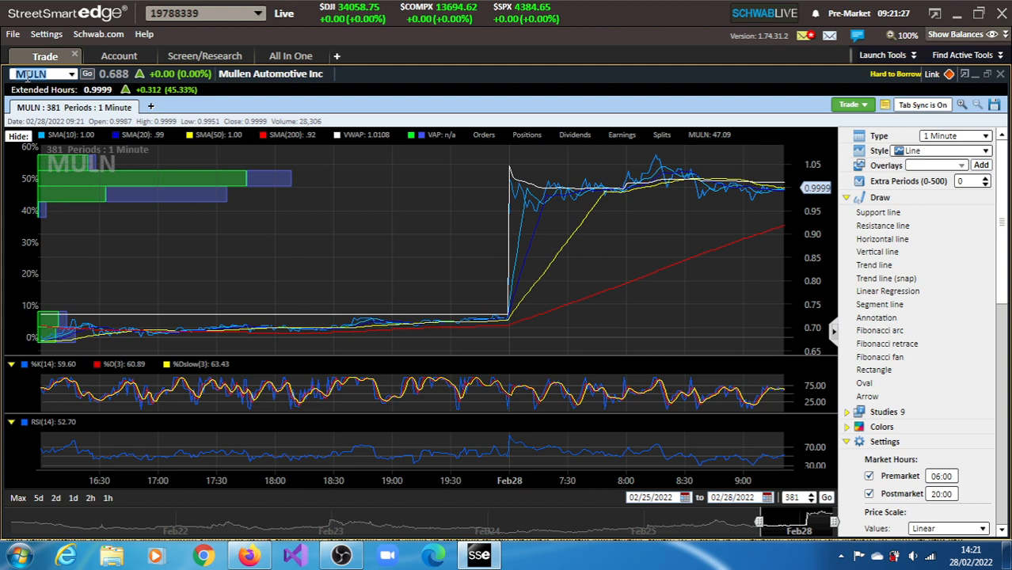
pyautogui.write('GGPI')
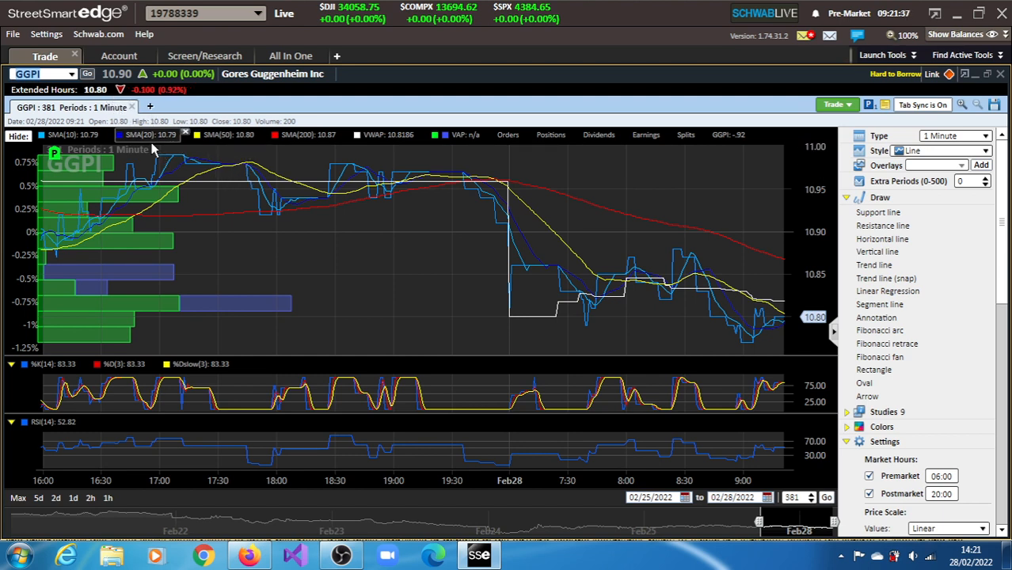
pyautogui.moveTo(325, 388)
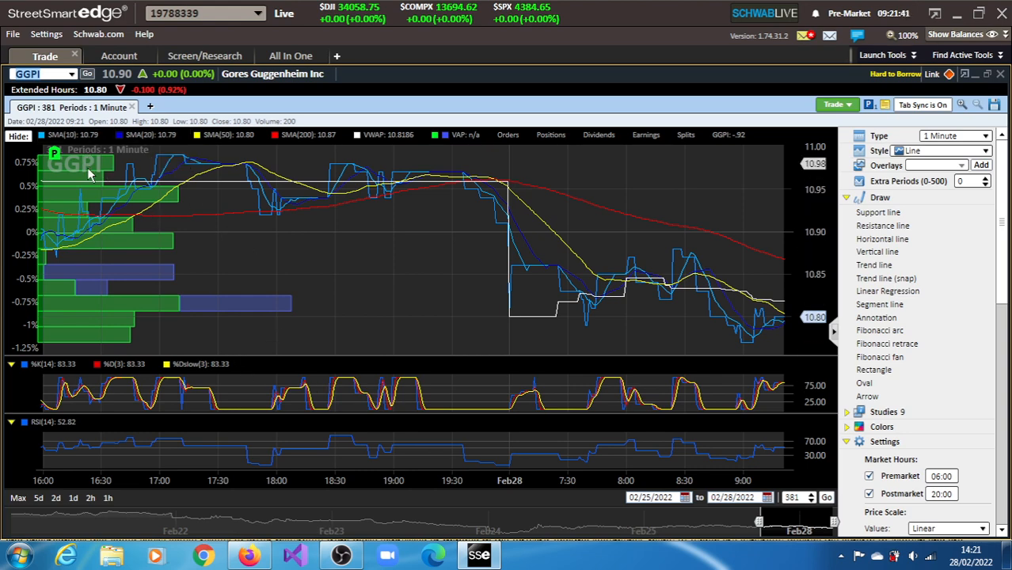
pyautogui.write('MULN')
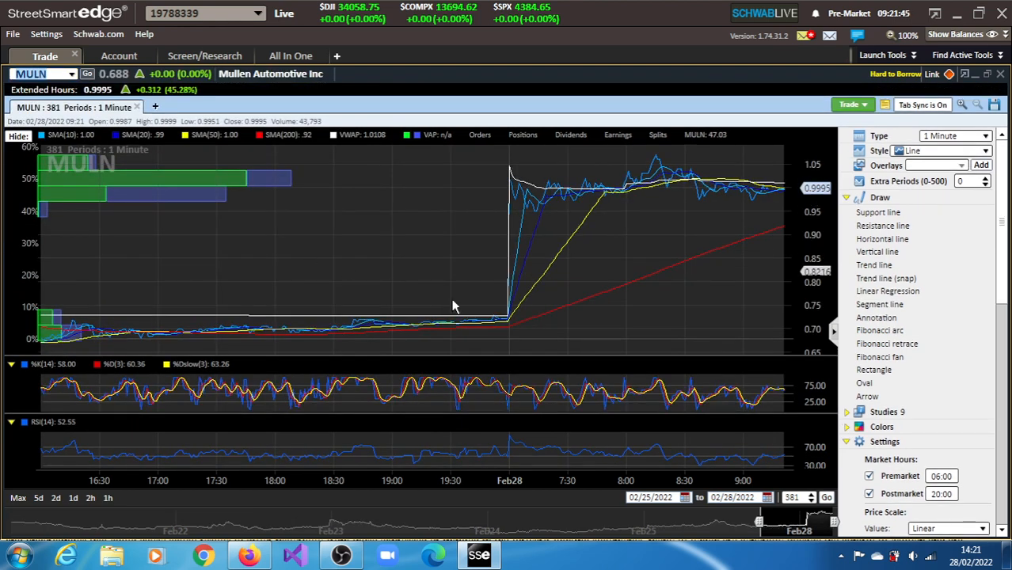
pyautogui.moveTo(558, 373)
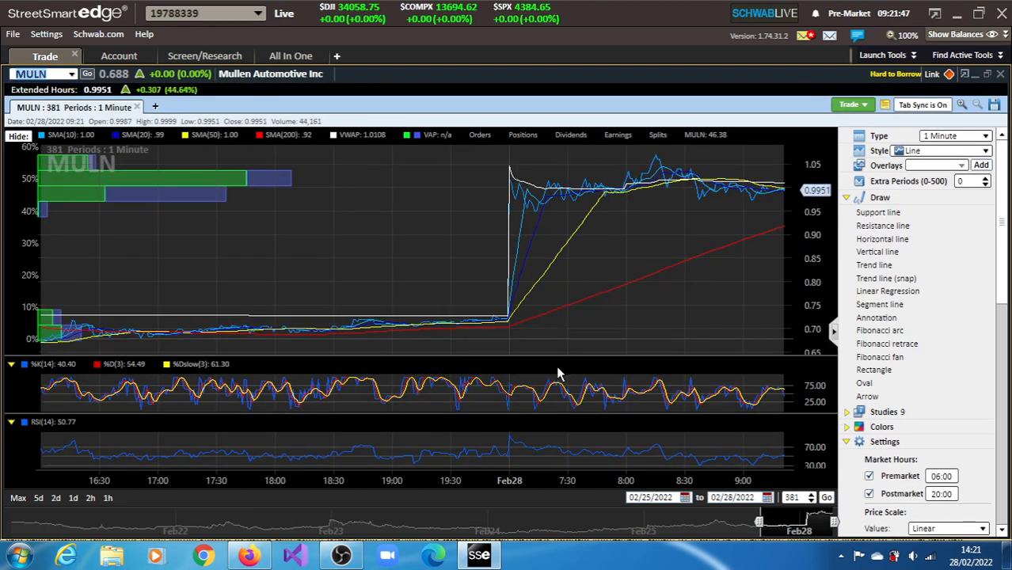
pyautogui.moveTo(515, 386)
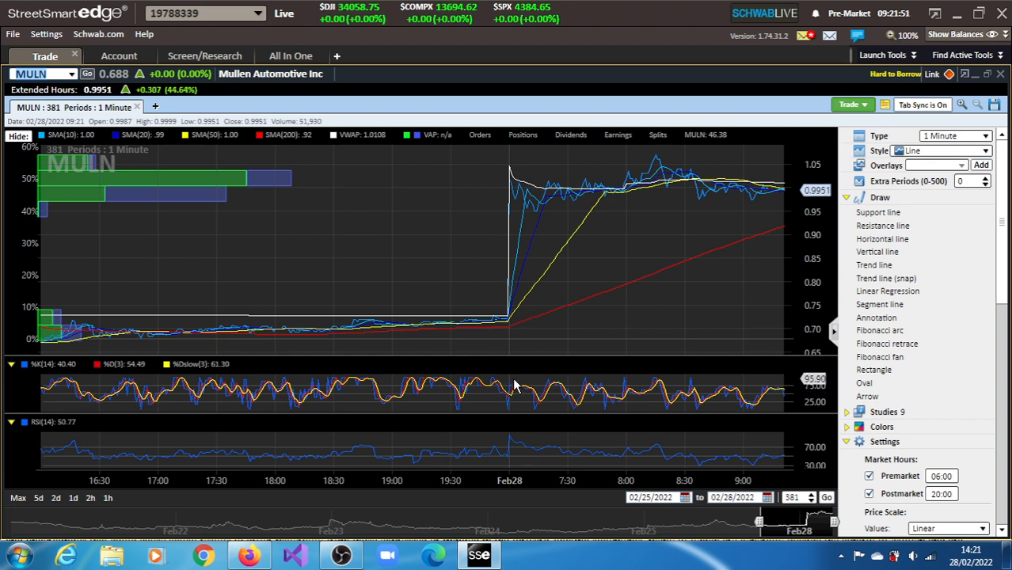
pyautogui.moveTo(446, 402)
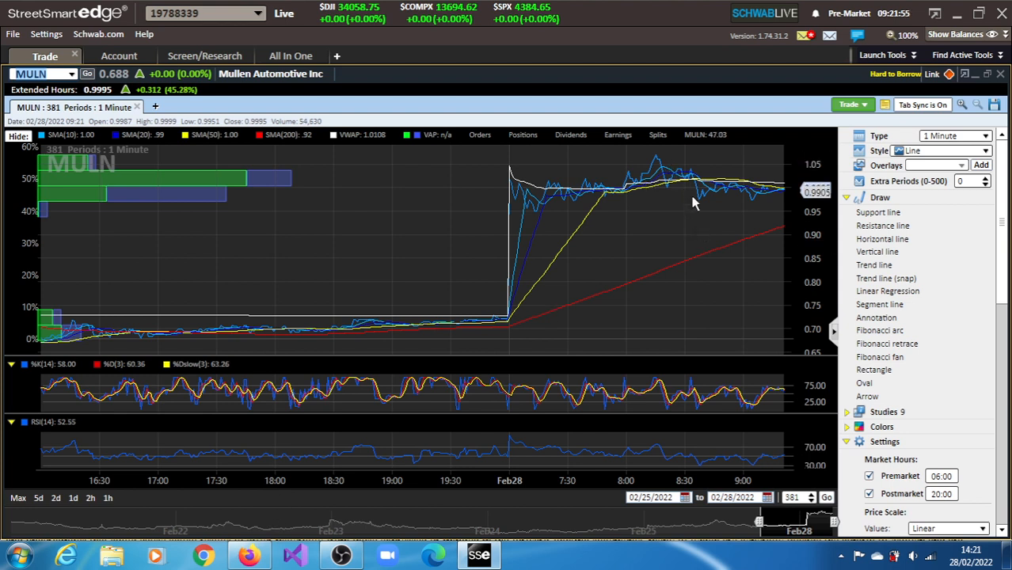
pyautogui.moveTo(656, 244)
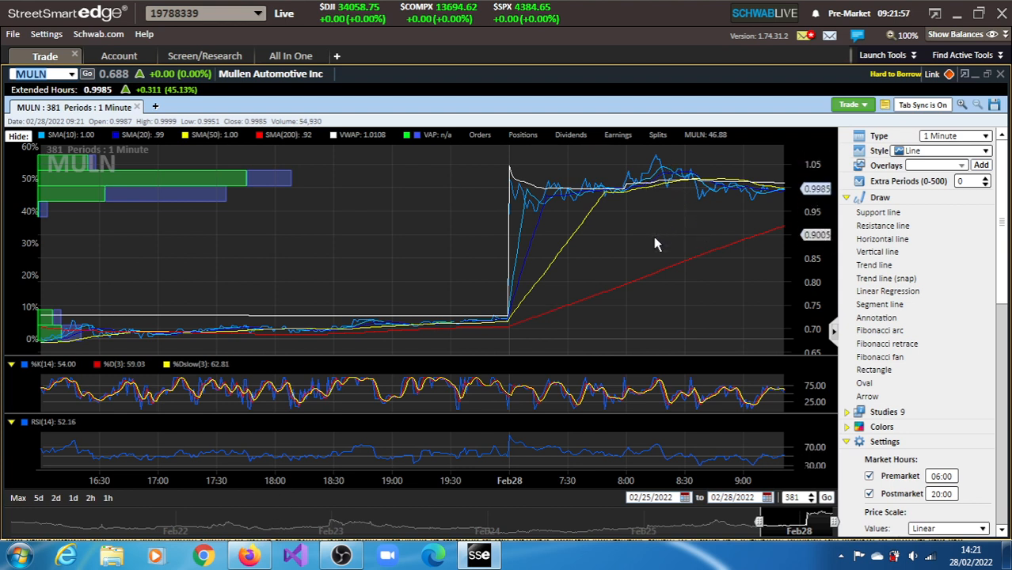
pyautogui.moveTo(699, 204)
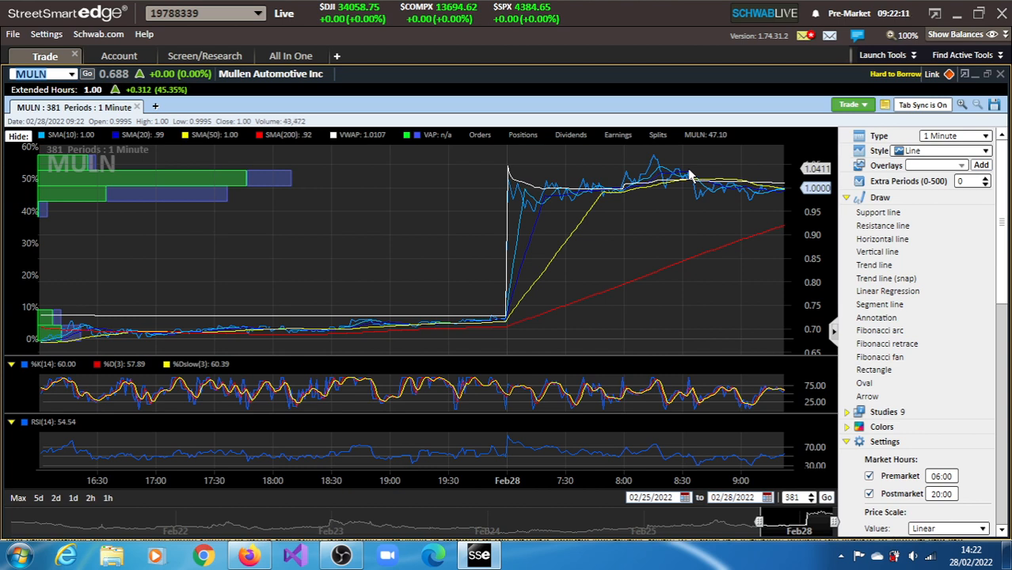
pyautogui.moveTo(697, 208)
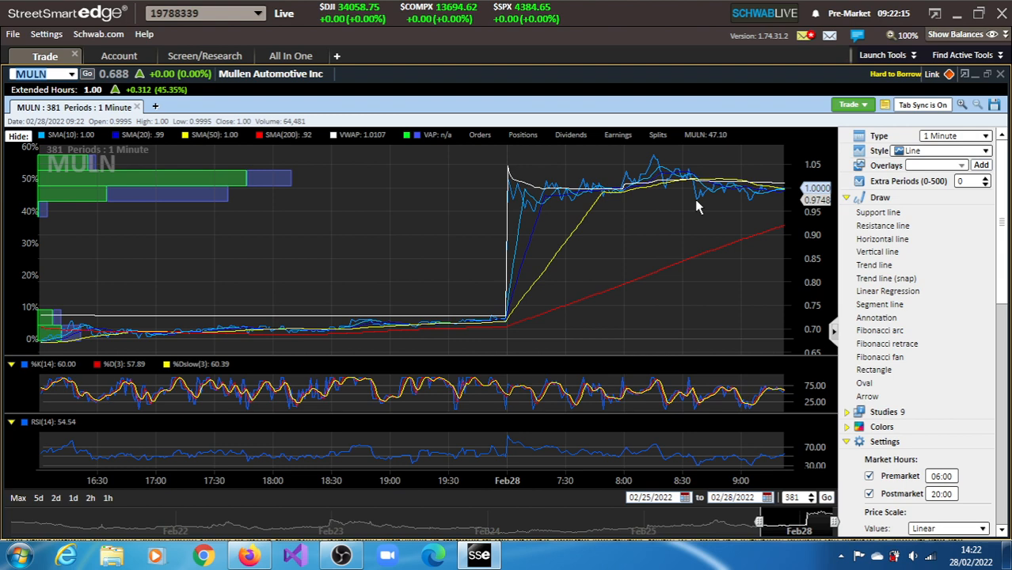
pyautogui.click(14, 554)
pyautogui.write('1.04')
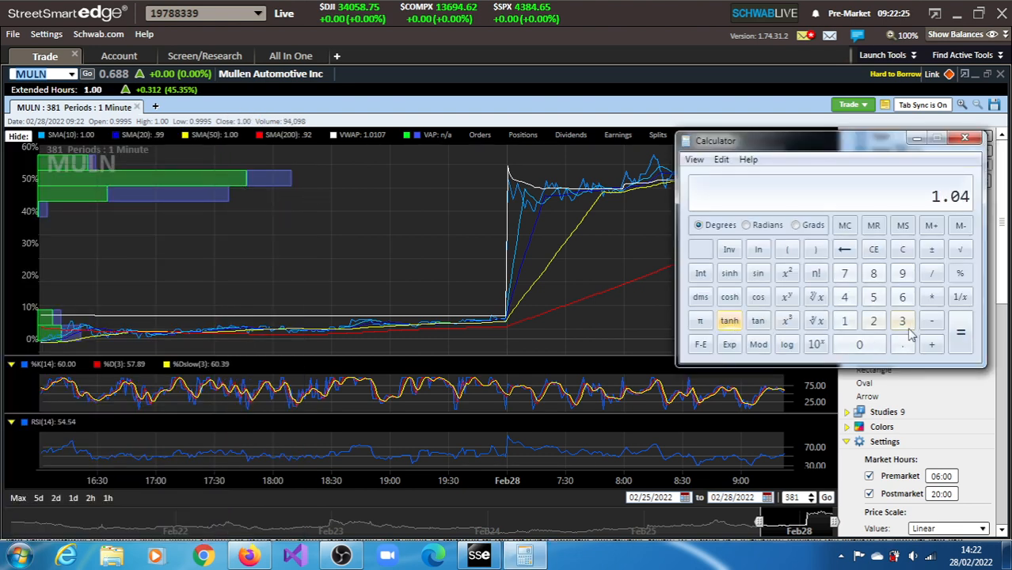
# - Finish the price target calculation at 1.18326 and minimize Calculator to show the chart
pyautogui.click(932, 321)
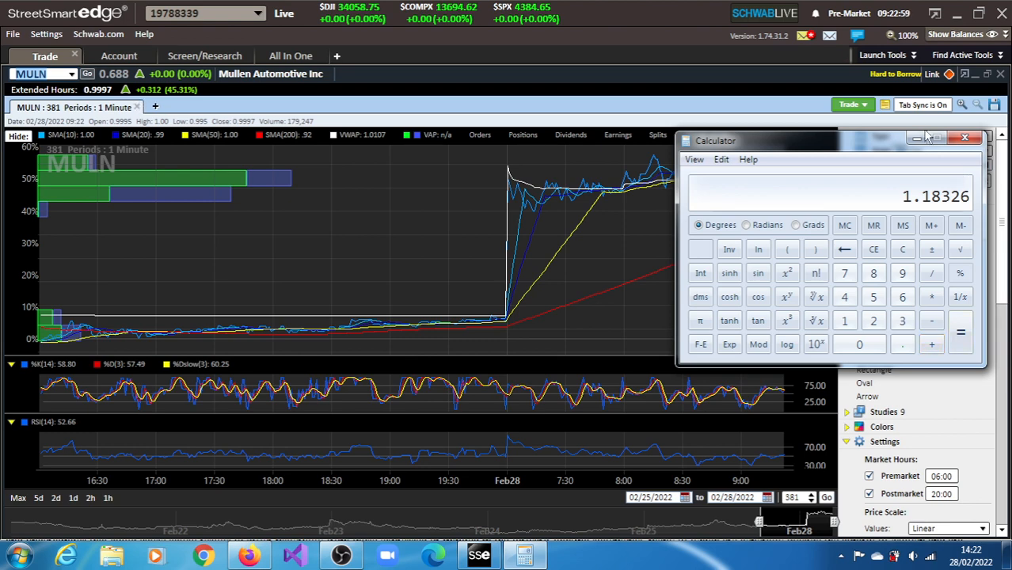
pyautogui.click(965, 137)
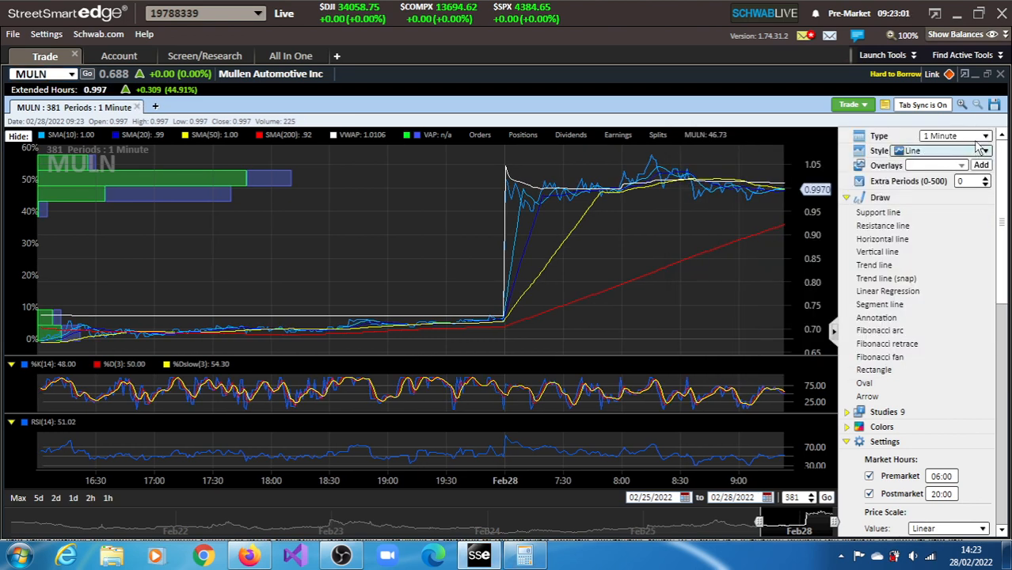
# - Change the MULN chart interval from 1-minute to Monthly, then to Daily
pyautogui.click(986, 136)
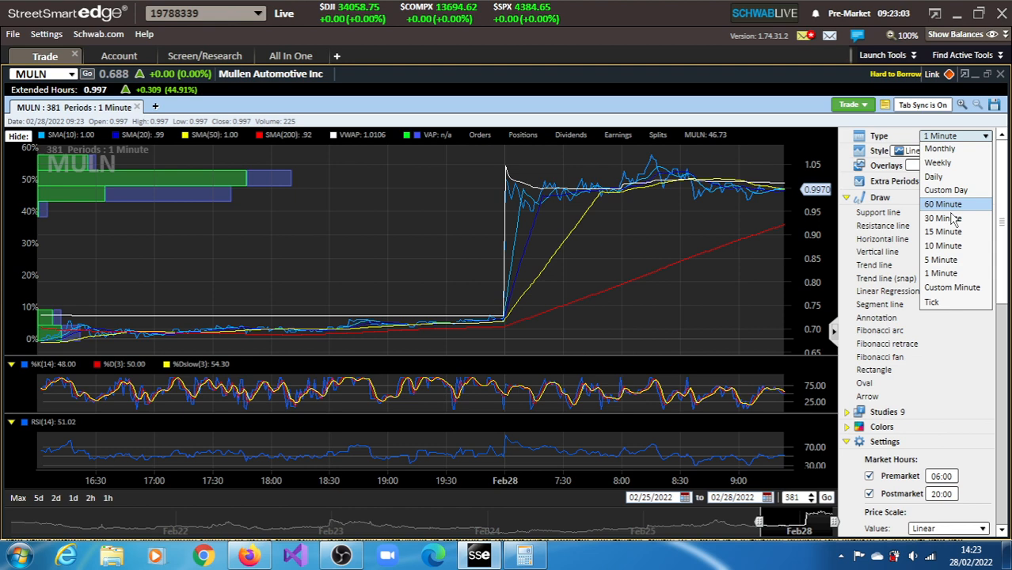
pyautogui.moveTo(955, 190)
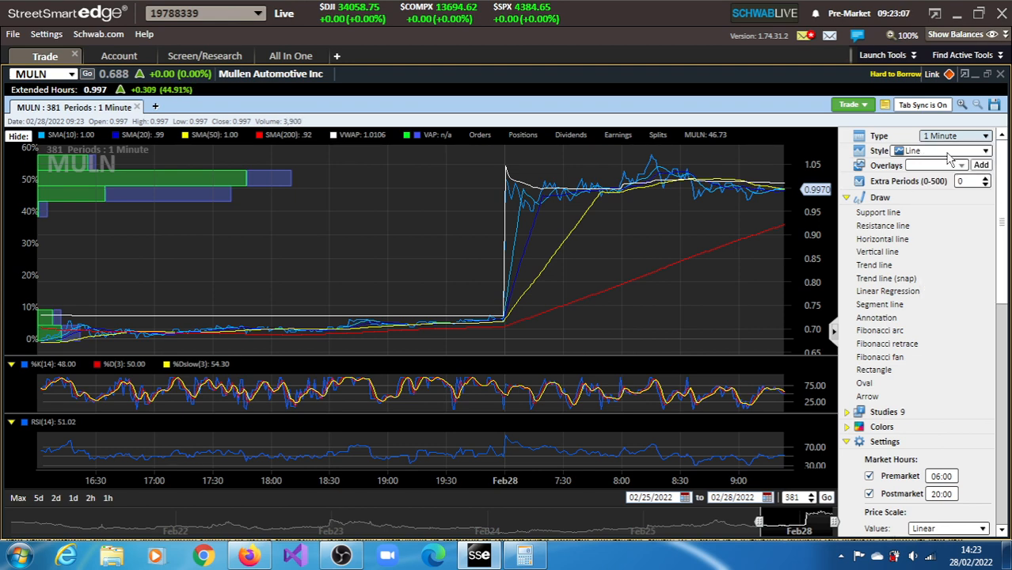
pyautogui.click(955, 135)
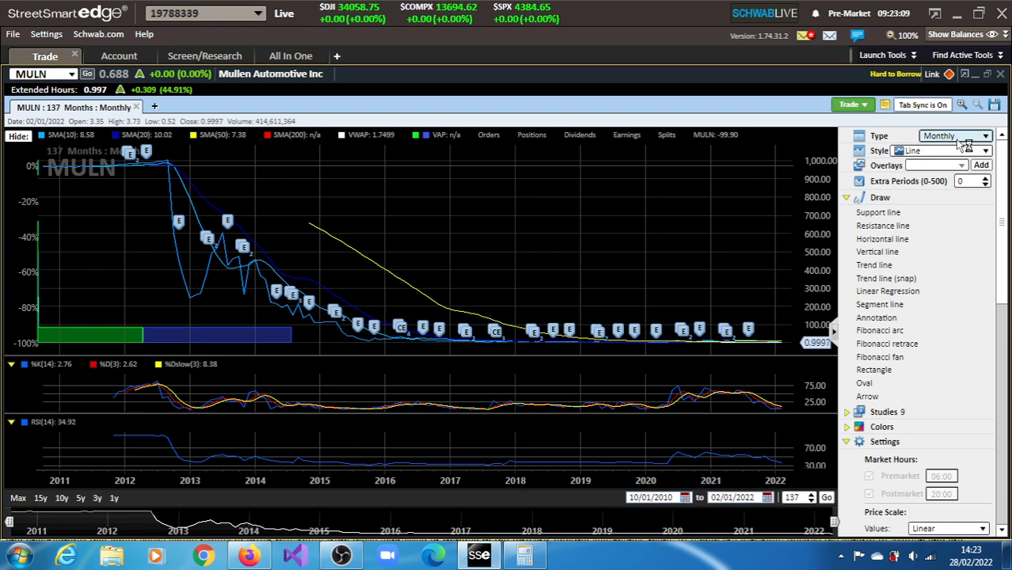
pyautogui.click(956, 136)
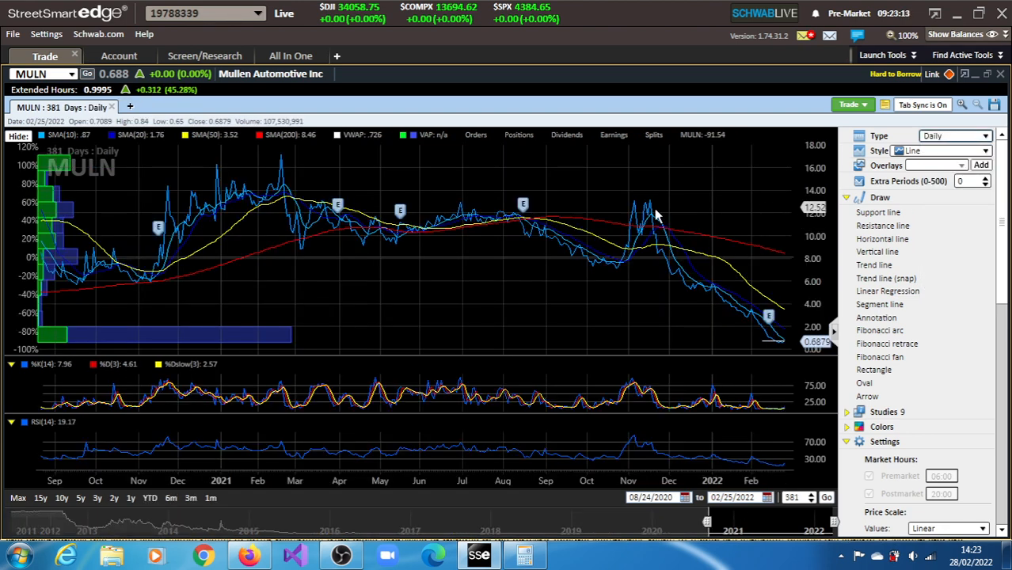
pyautogui.moveTo(717, 297)
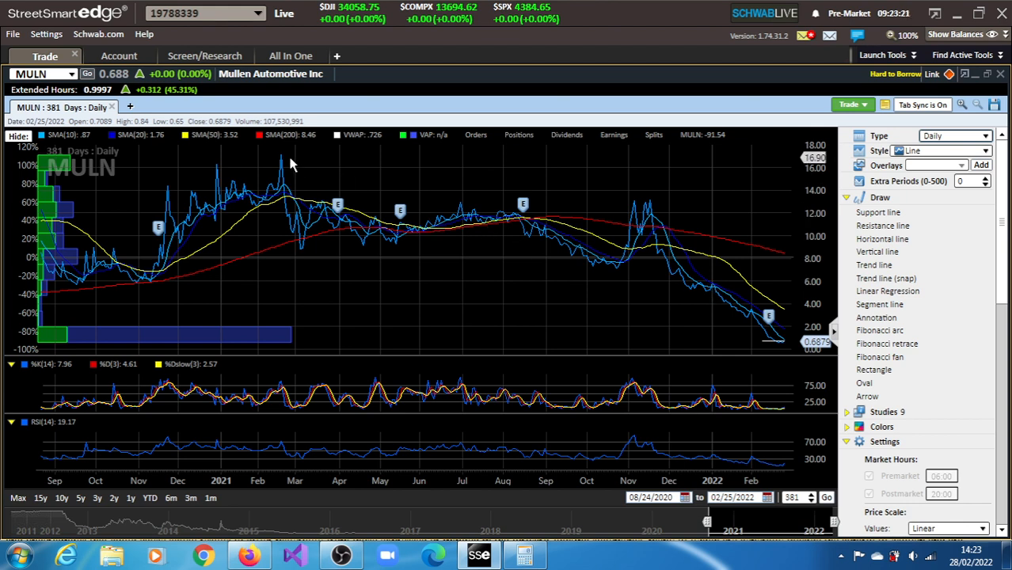
pyautogui.moveTo(283, 161)
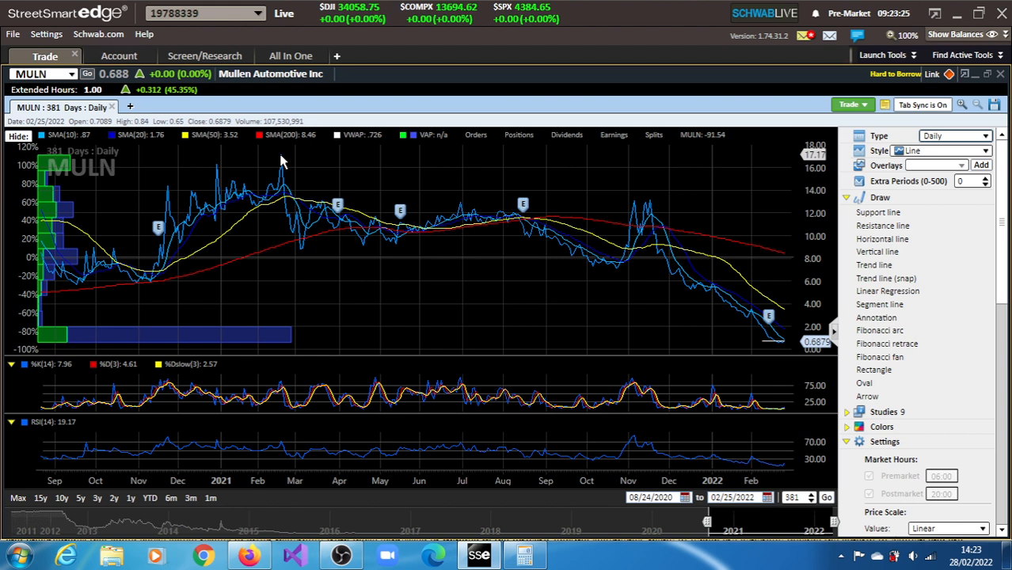
pyautogui.moveTo(608, 215)
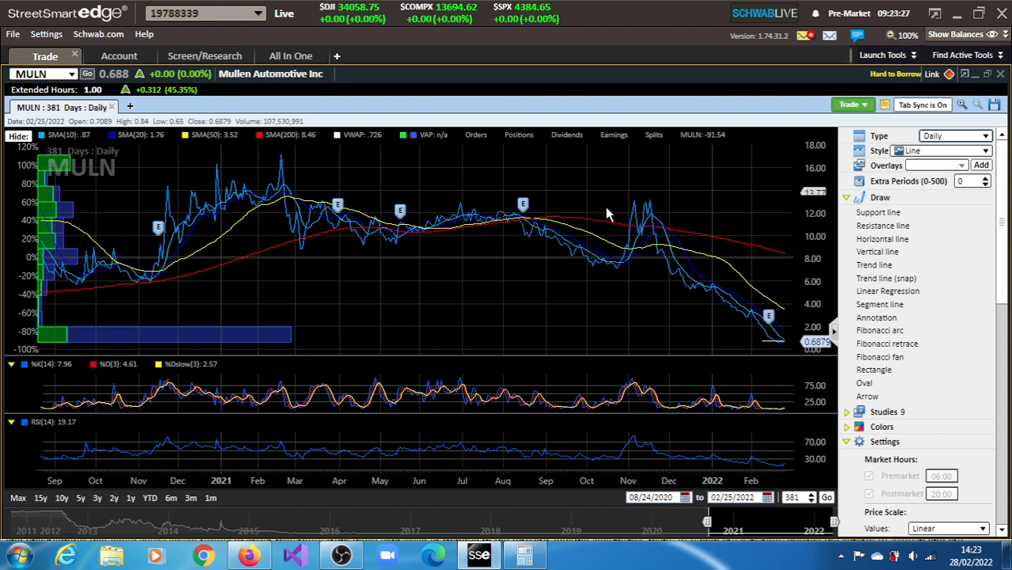
pyautogui.moveTo(753, 321)
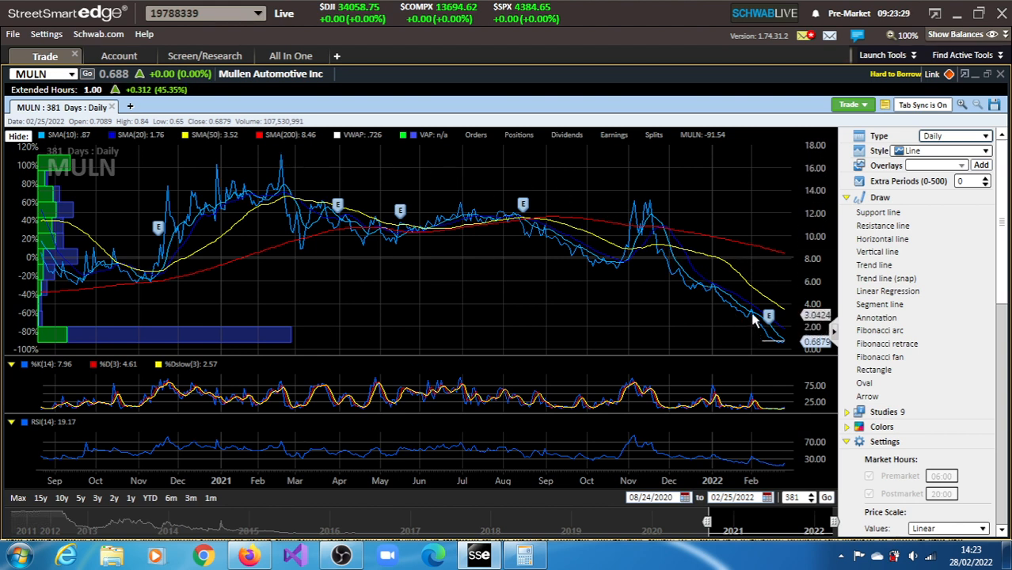
pyautogui.moveTo(754, 318)
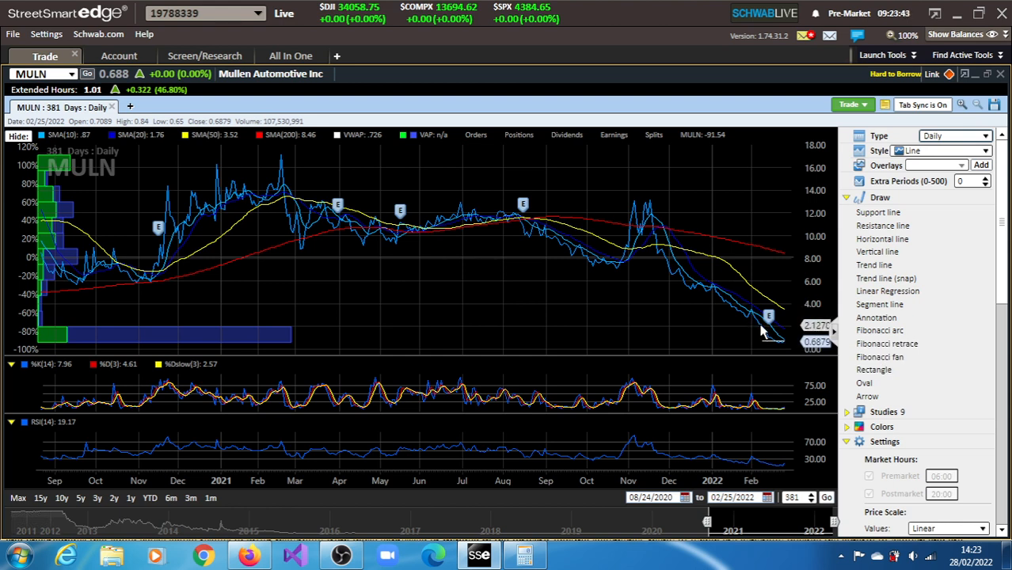
pyautogui.moveTo(744, 352)
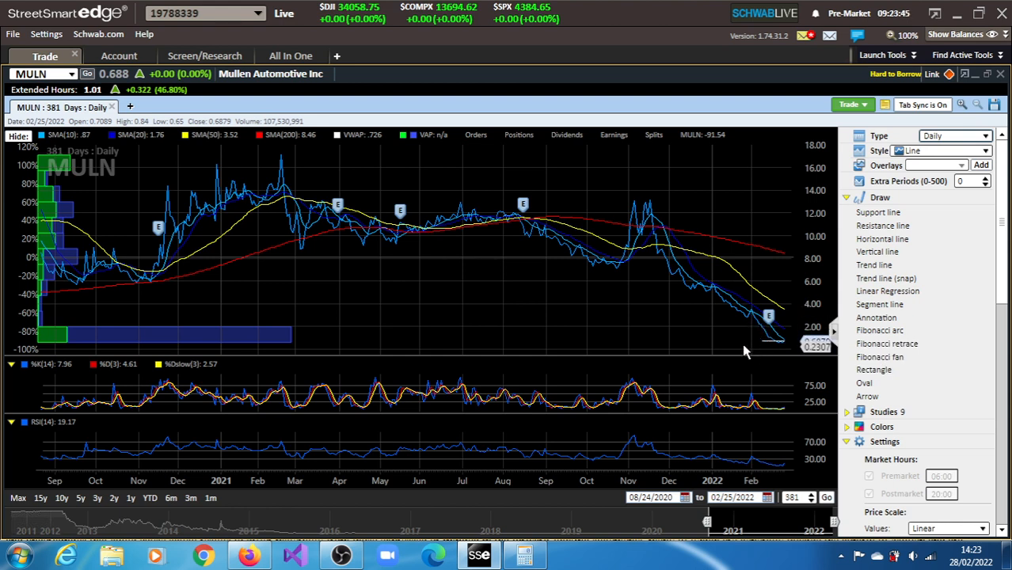
# - Restore Windows Calculator over the daily MULN chart, showing 1.5
pyautogui.click(524, 554)
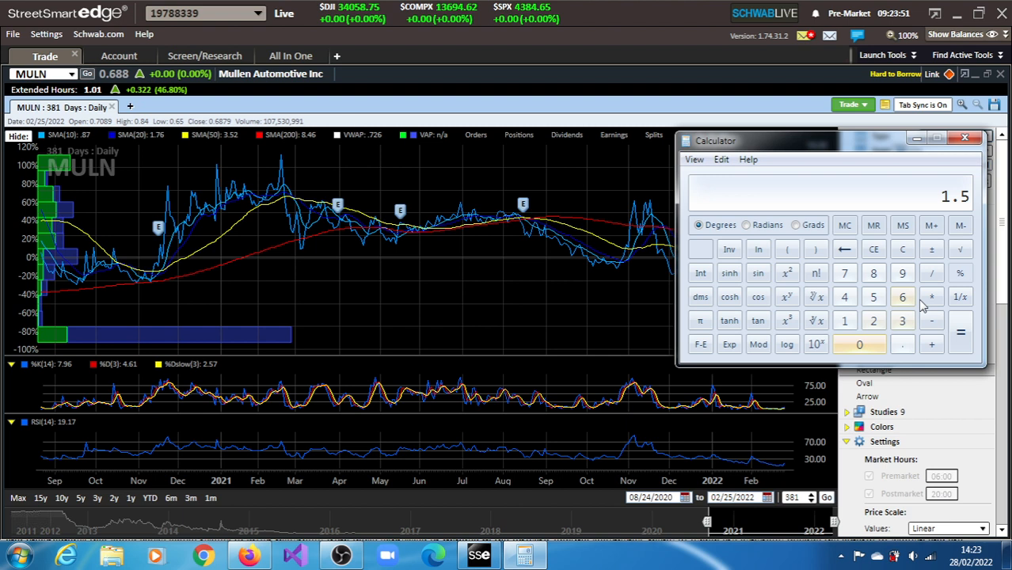
# - Compute 1.5 × 2.616 = 3.924, reach 4.924, then minimize Calculator
pyautogui.click(932, 297)
pyautogui.write('2.6')
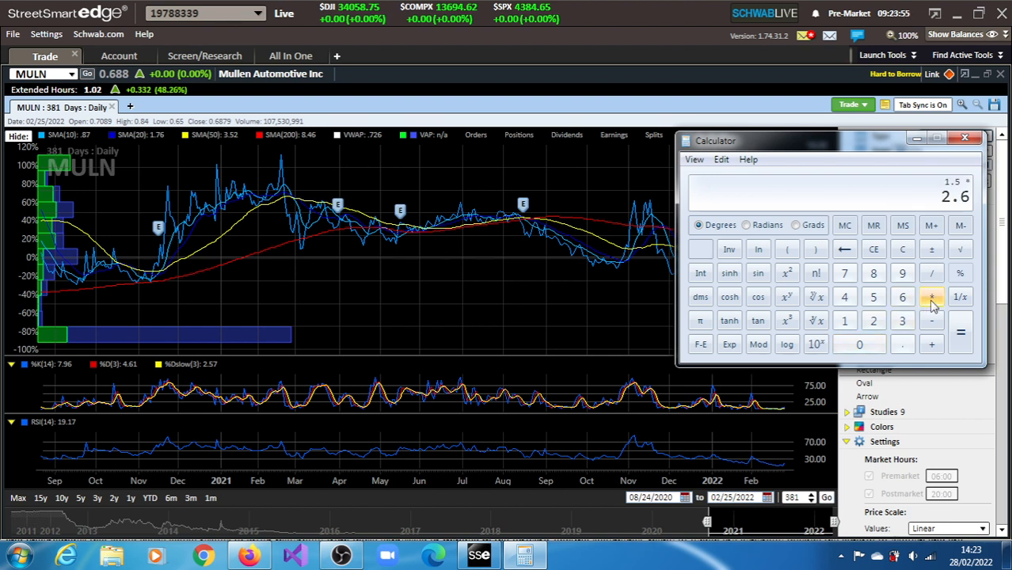
pyautogui.click(932, 297)
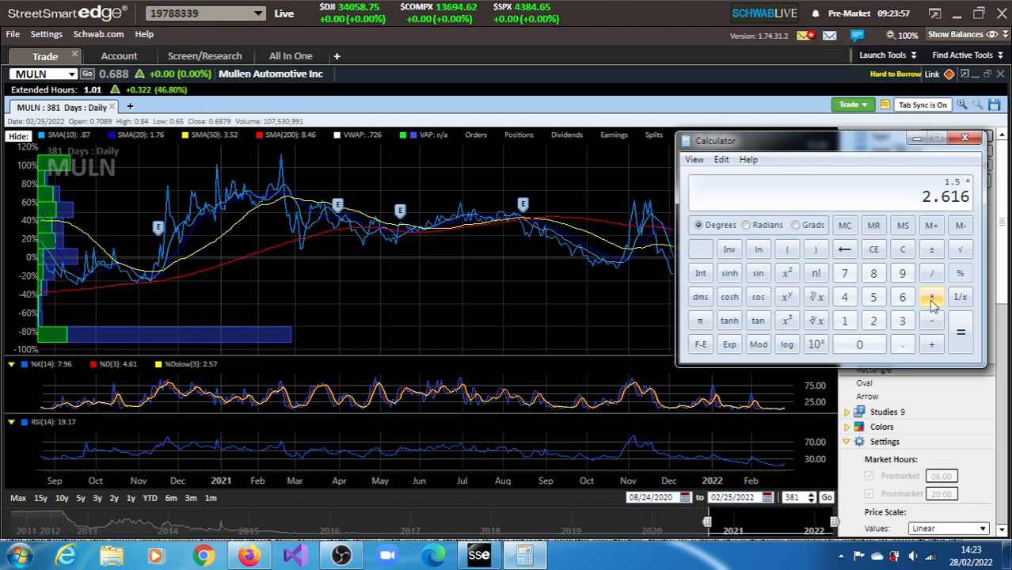
pyautogui.click(961, 332)
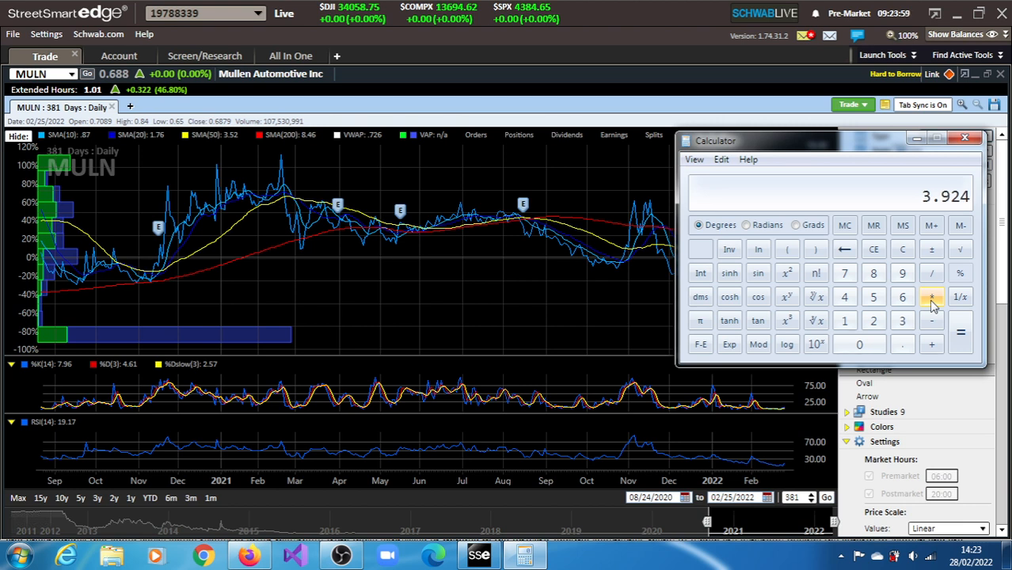
pyautogui.click(931, 344)
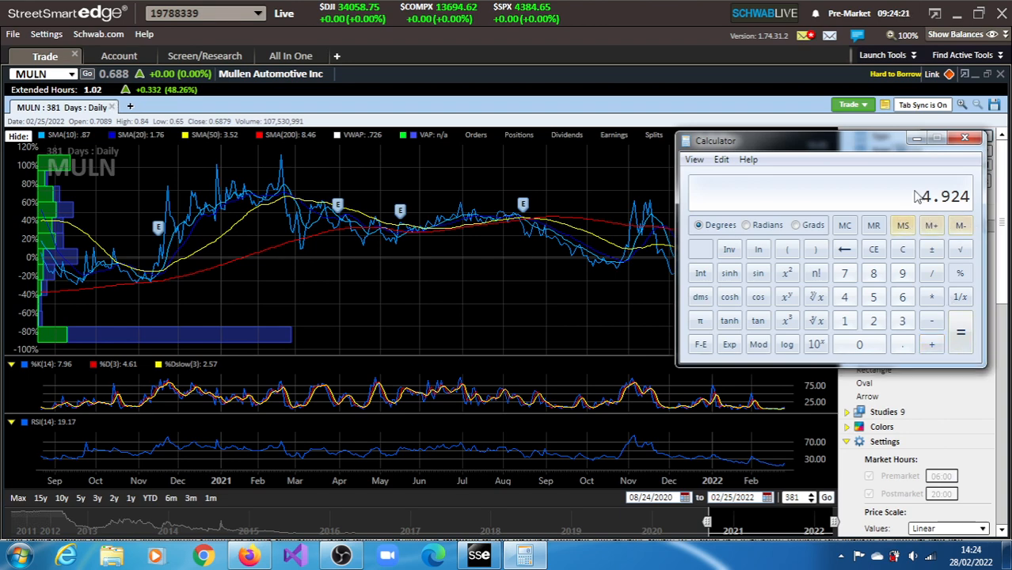
pyautogui.click(965, 137)
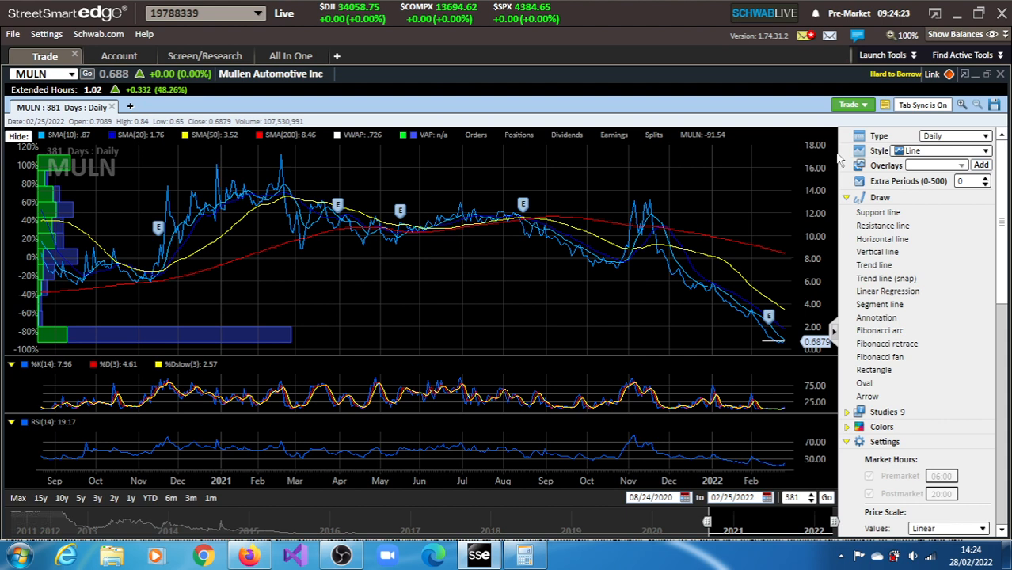
pyautogui.moveTo(781, 466)
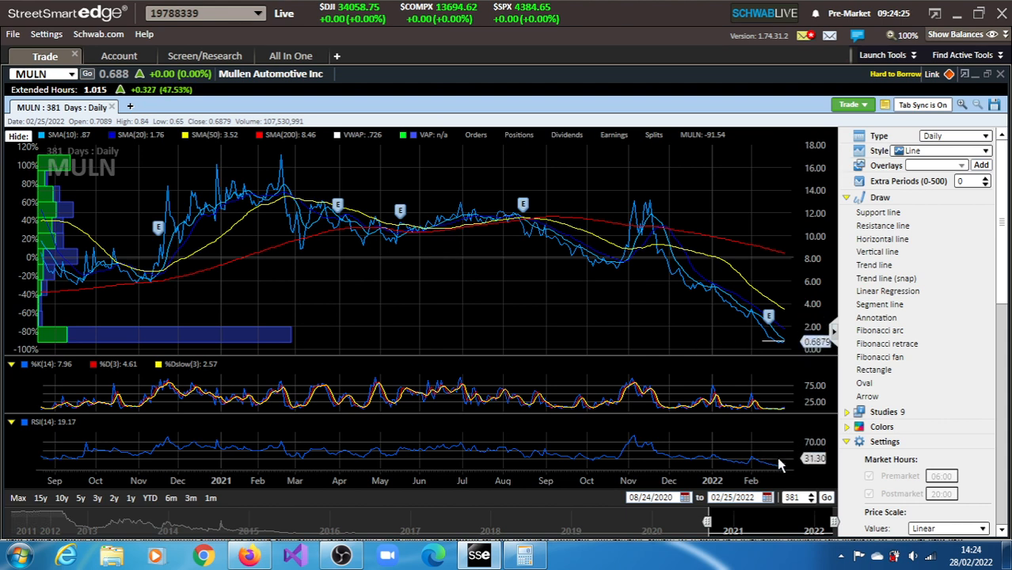
pyautogui.moveTo(513, 321)
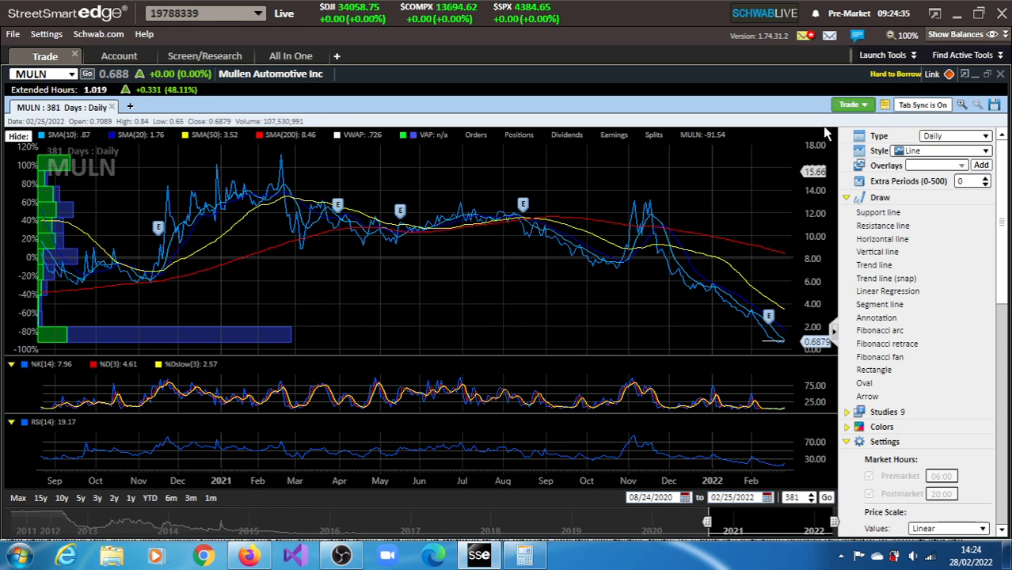
# - Set the MULN chart interval from Daily back to 1 Minute
pyautogui.click(982, 135)
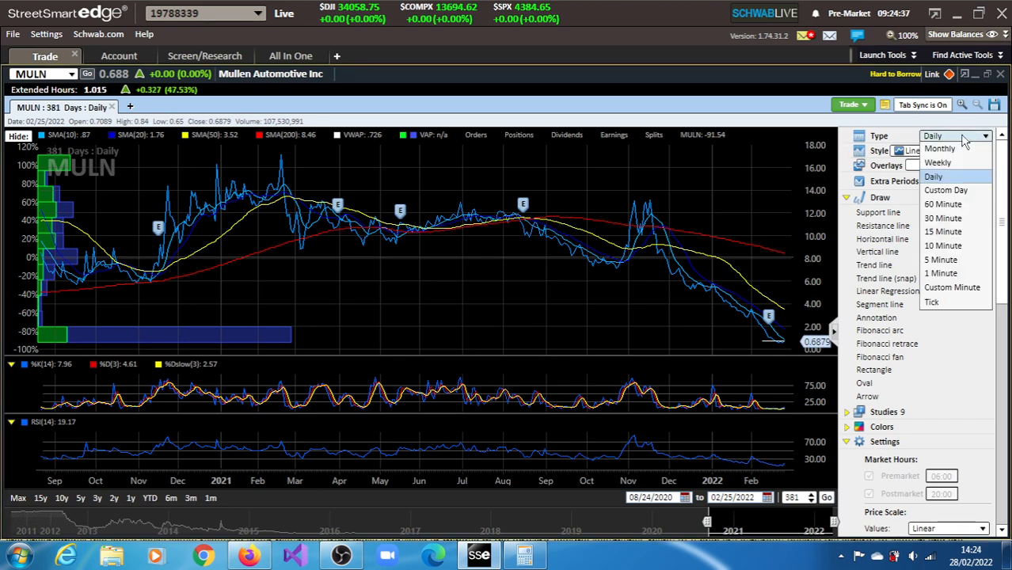
pyautogui.moveTo(941, 273)
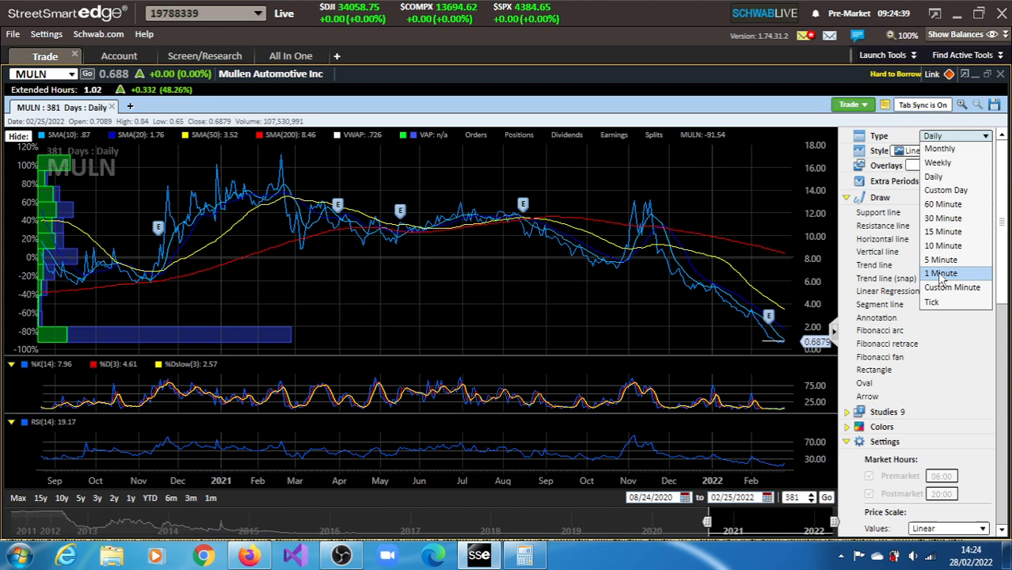
pyautogui.click(941, 274)
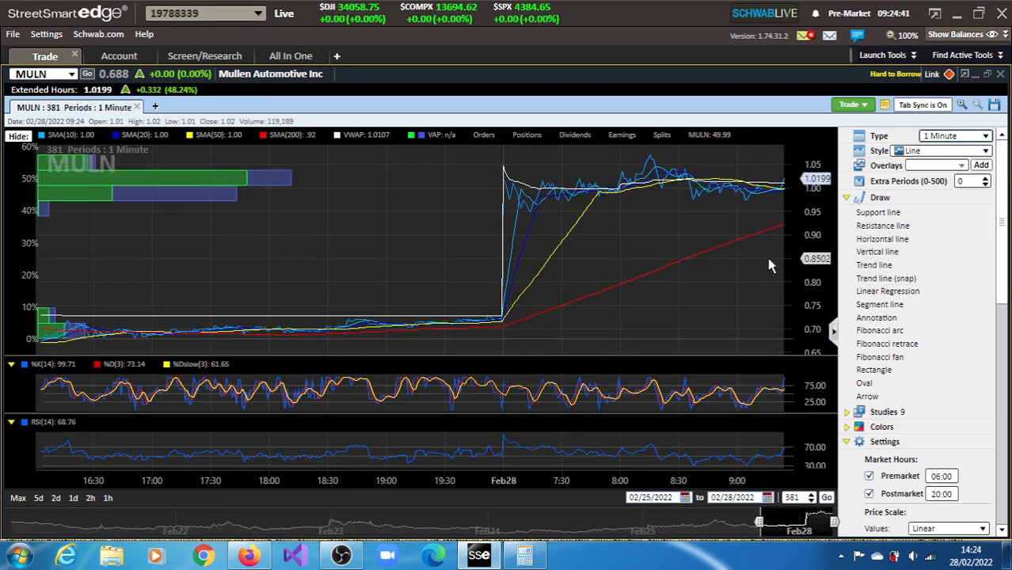